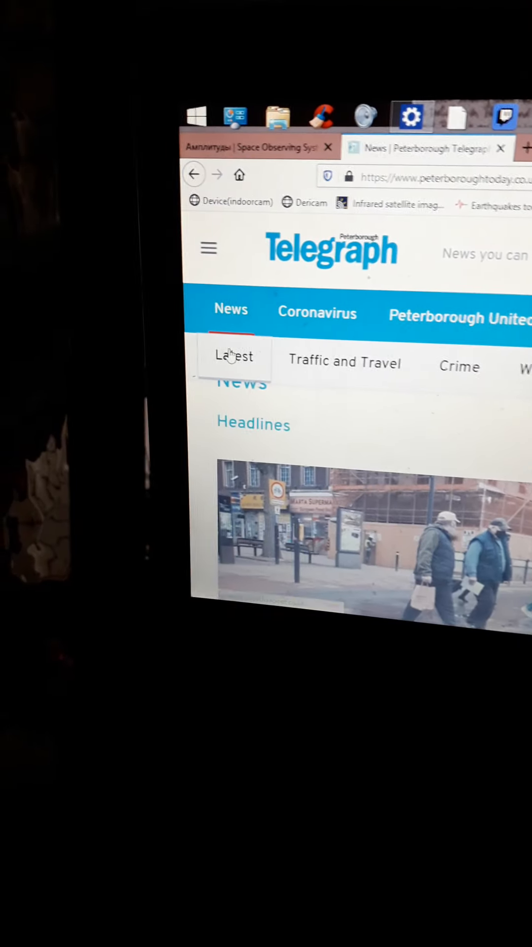
Step: Go to the Latest News listing and scroll down through its local headlines
click(233, 356)
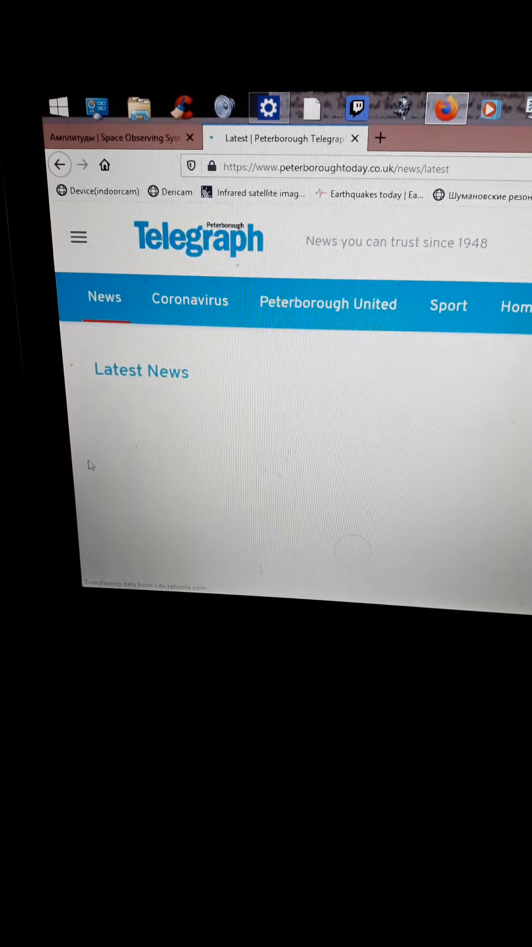
scroll(down, 3)
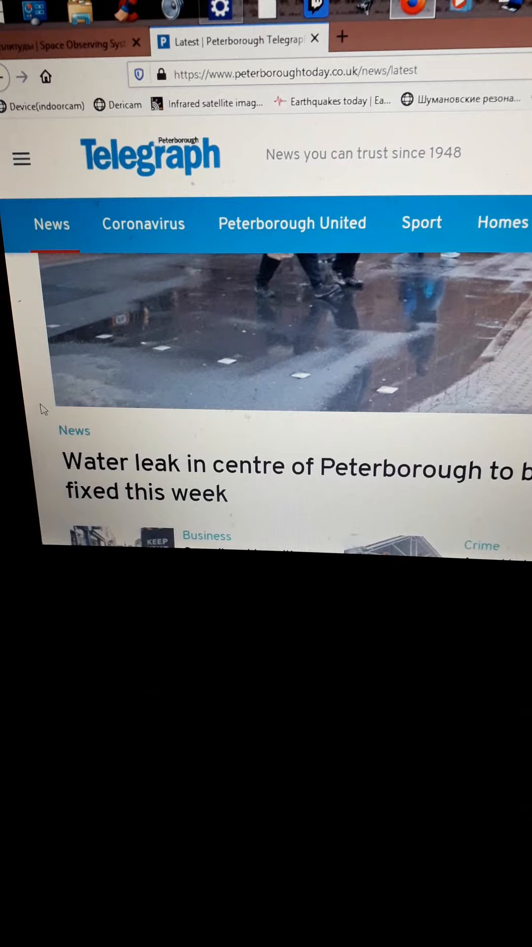
scroll(down, 3)
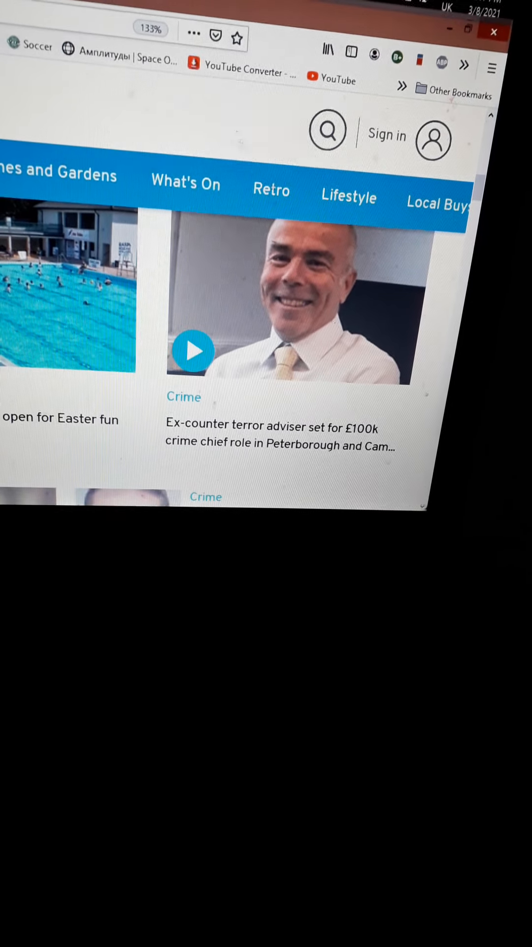
scroll(down, 3)
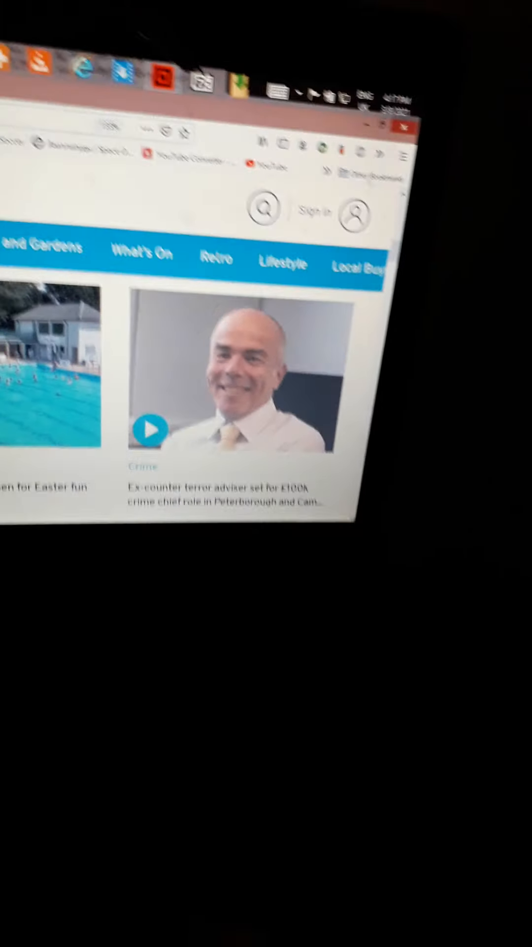
scroll(down, 3)
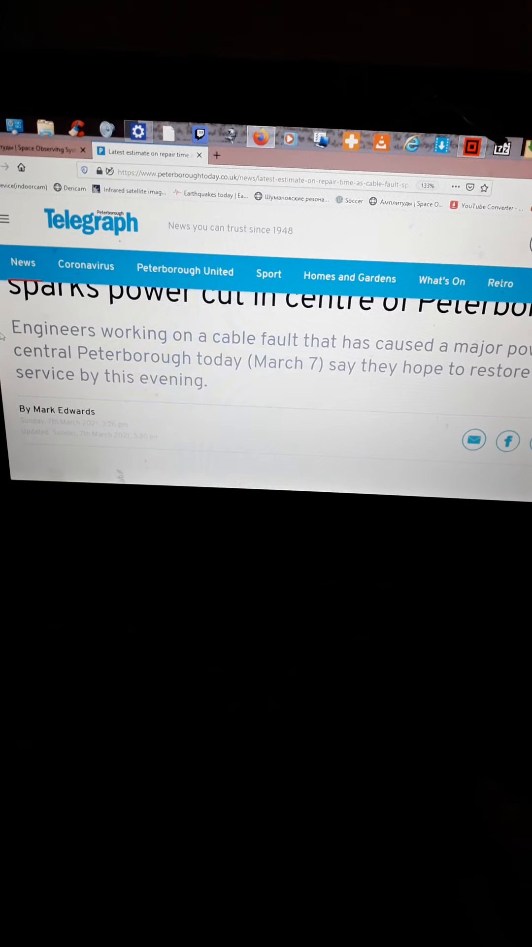
Step: Scroll the cable-fault power cut article down past the byline to the Most Popular list
scroll(down, 3)
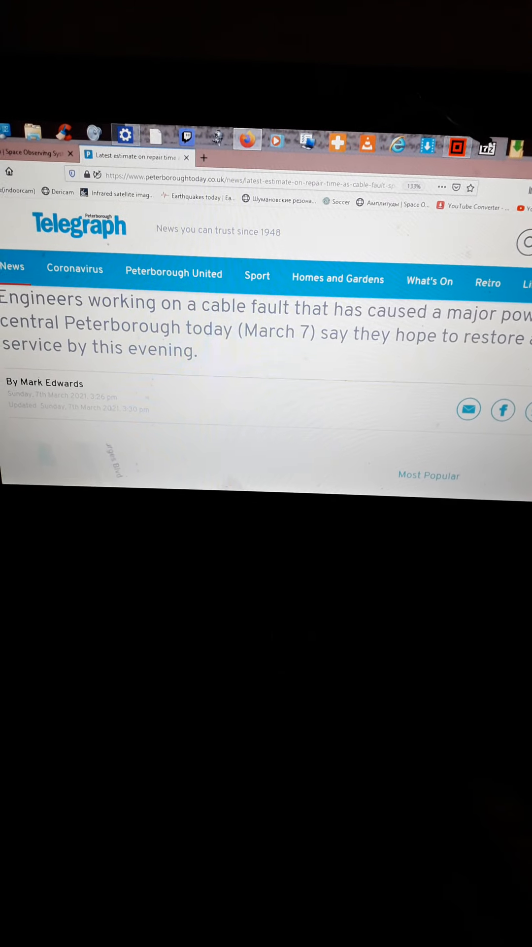
scroll(down, 3)
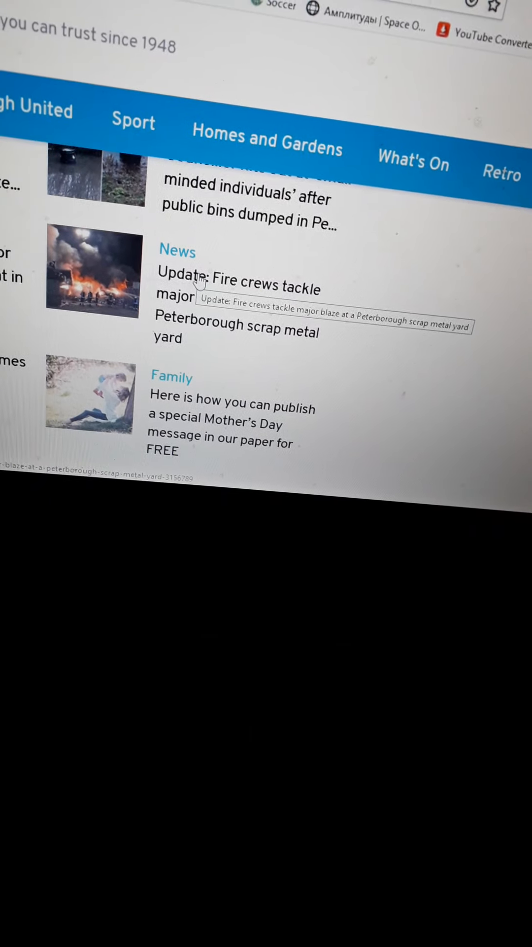
Step: Read the scrap metal yard fire story briefly, then head to a different news site
click(239, 285)
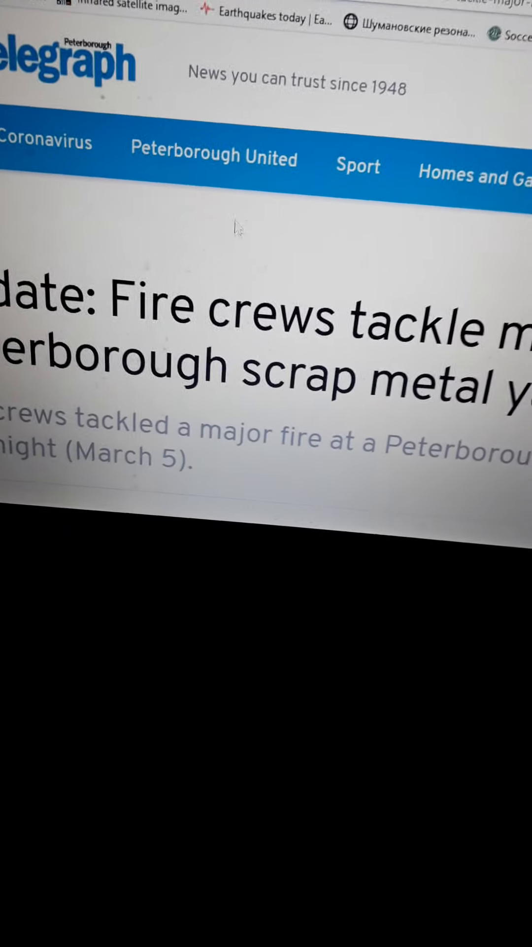
scroll(down, 3)
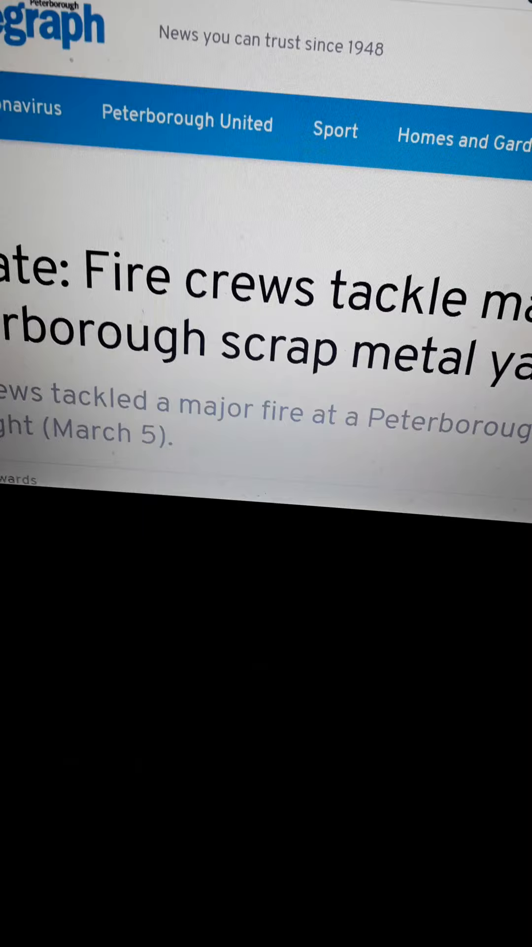
click(426, 48)
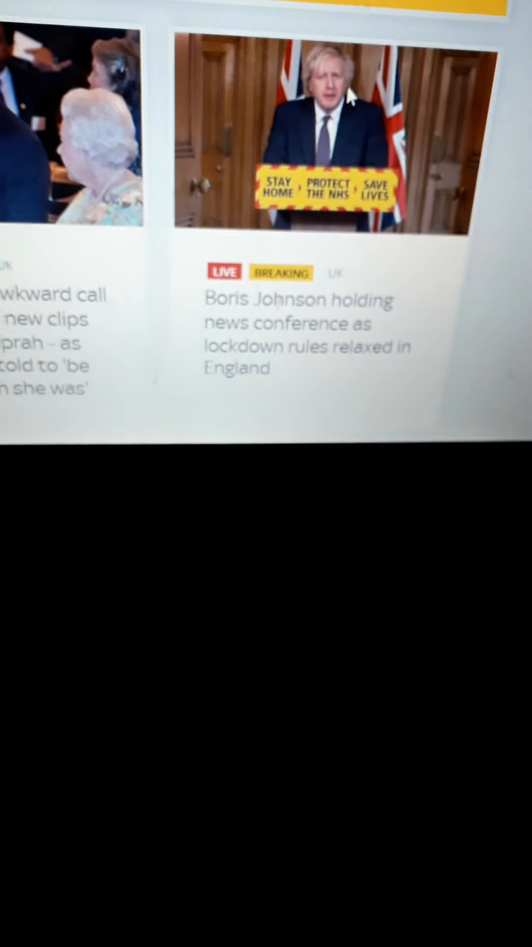
Step: Scroll the Sky News homepage and select the 'Girl, 10, tasered by police in London' headline
scroll(down, 3)
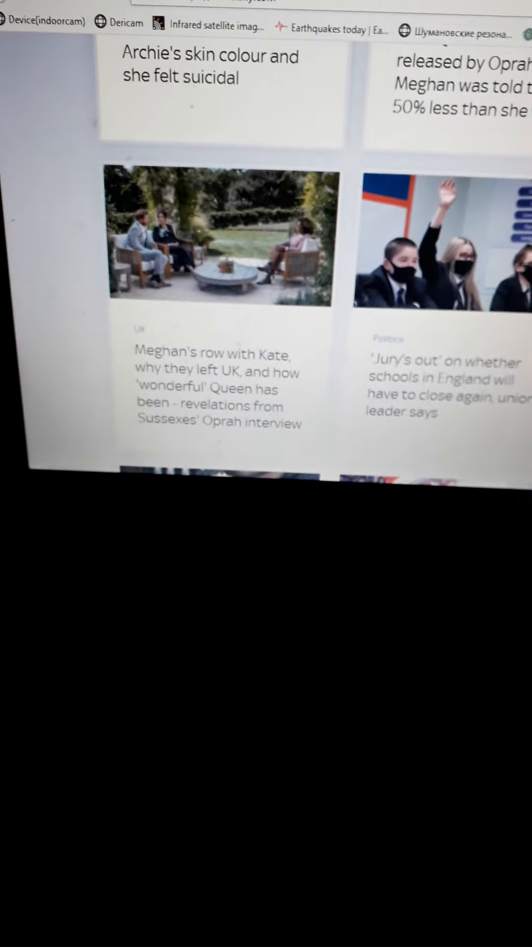
scroll(down, 3)
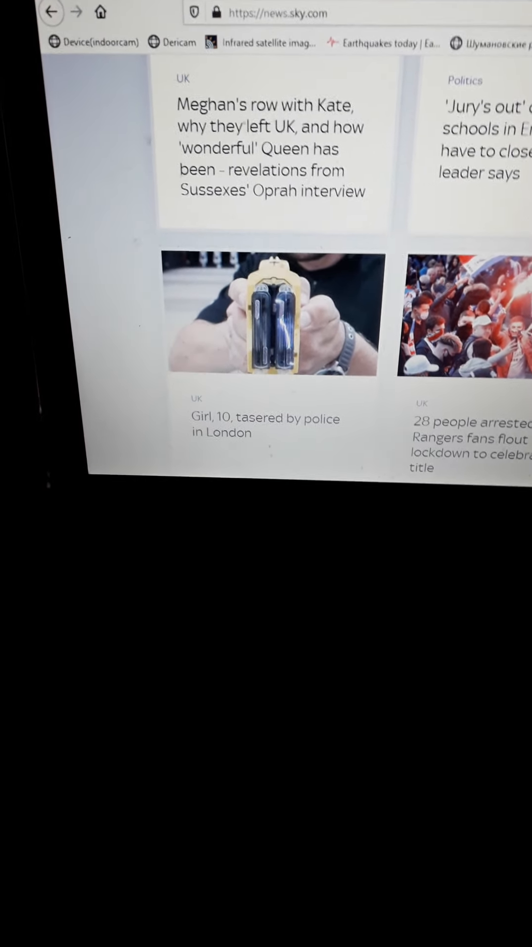
click(266, 316)
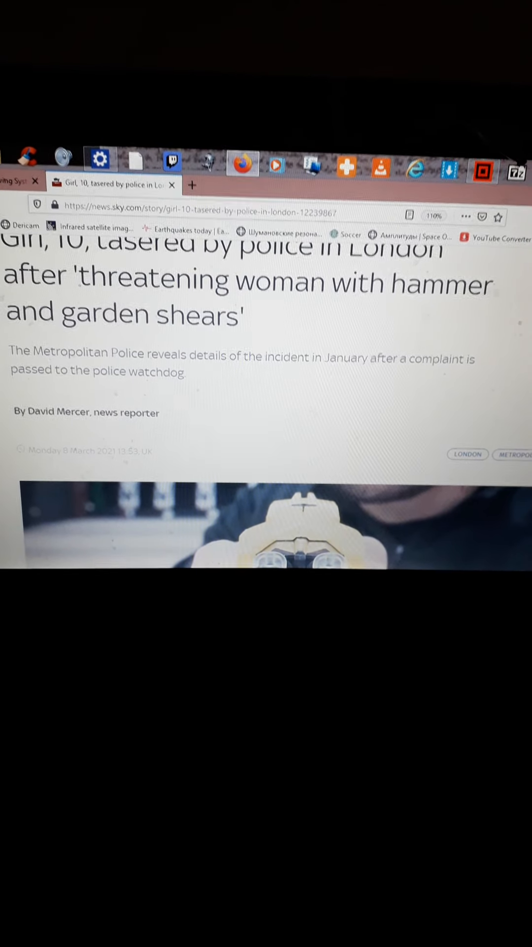
Step: Scroll past the headline and photo into the paragraphs about the hammer and garden shears report
scroll(down, 3)
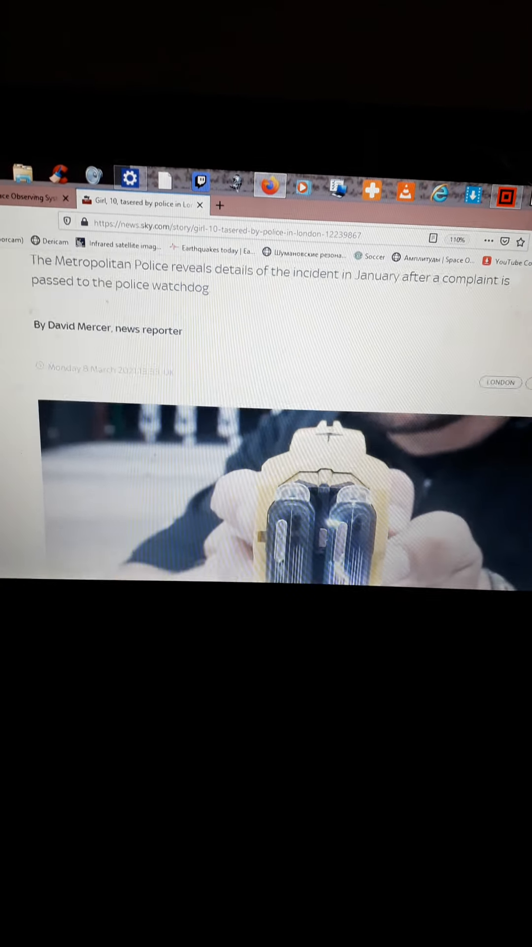
scroll(down, 3)
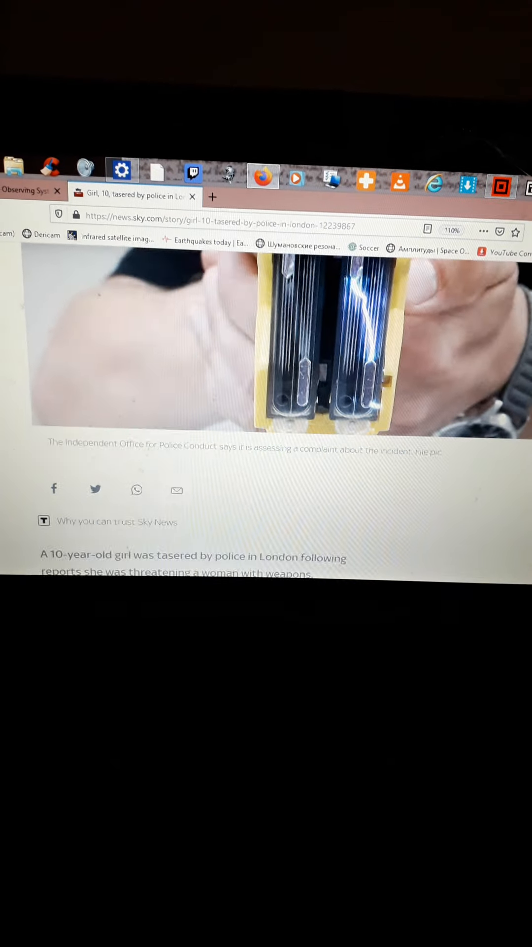
scroll(down, 3)
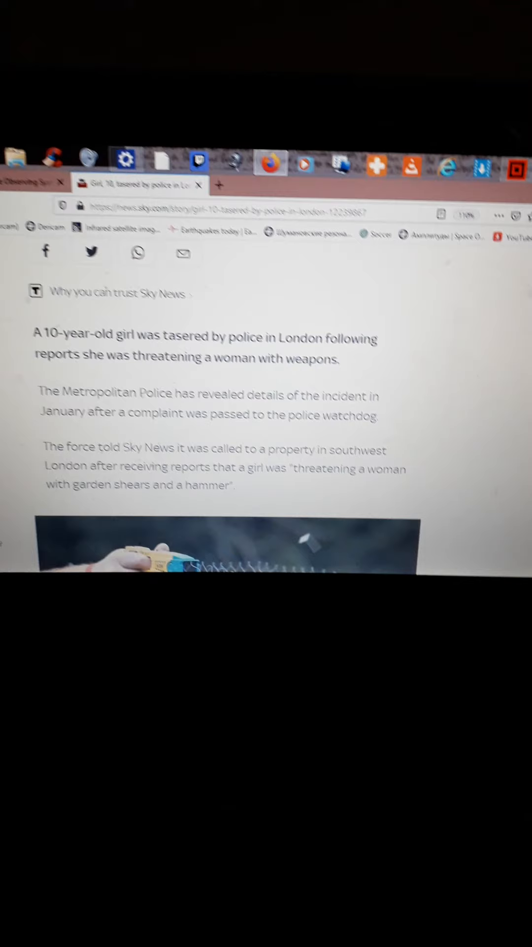
scroll(down, 3)
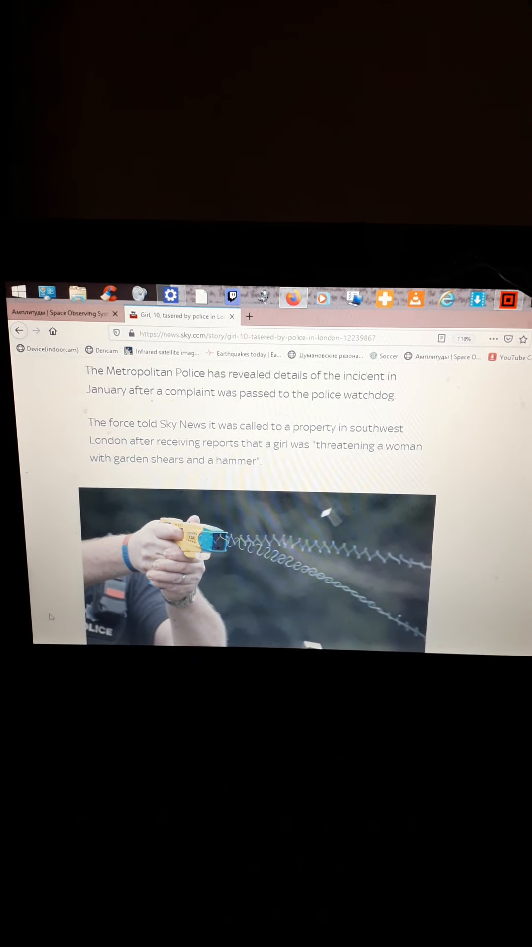
scroll(down, 3)
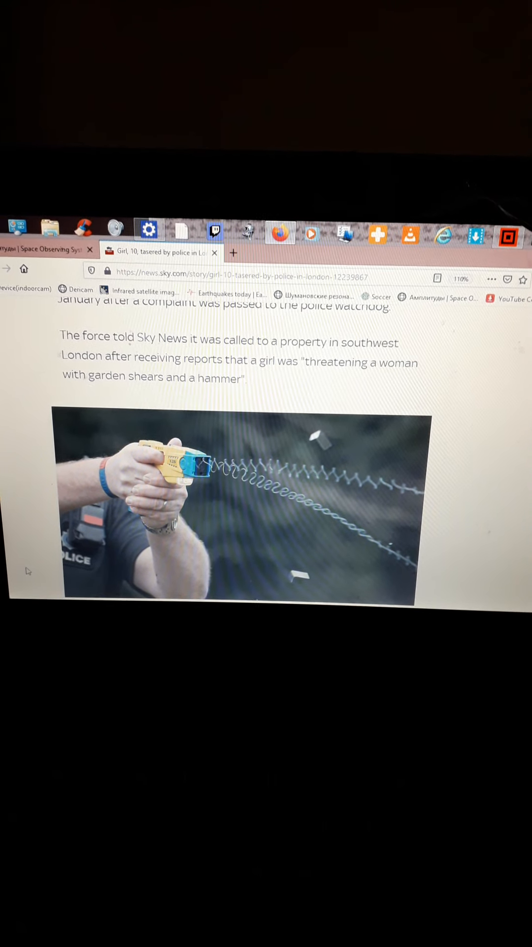
scroll(down, 3)
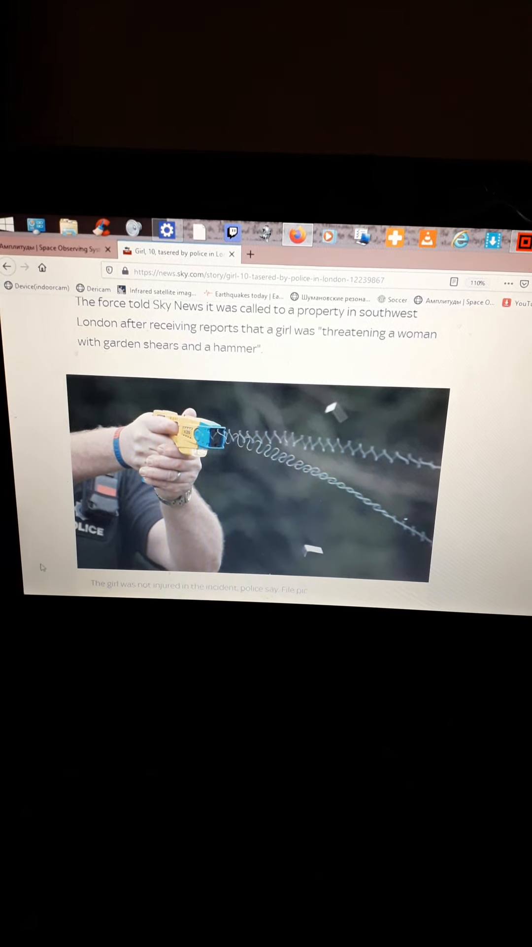
scroll(down, 3)
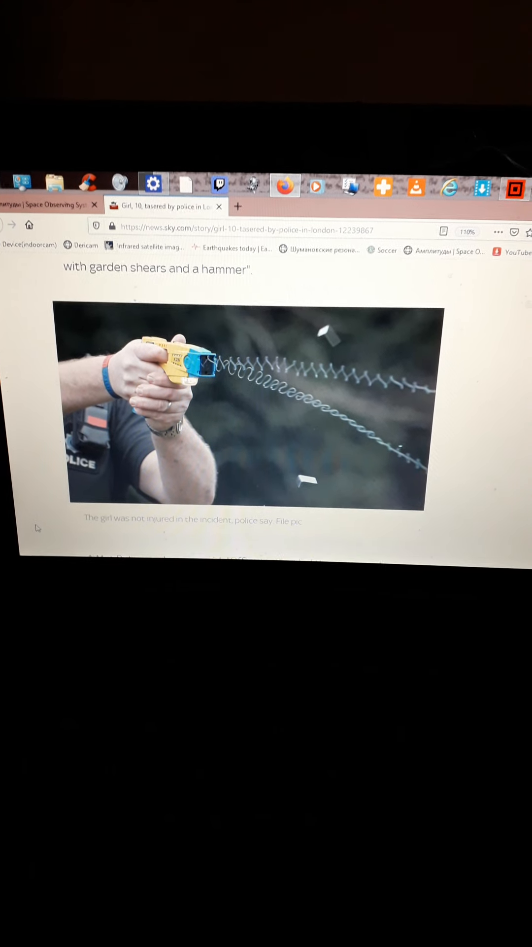
scroll(down, 3)
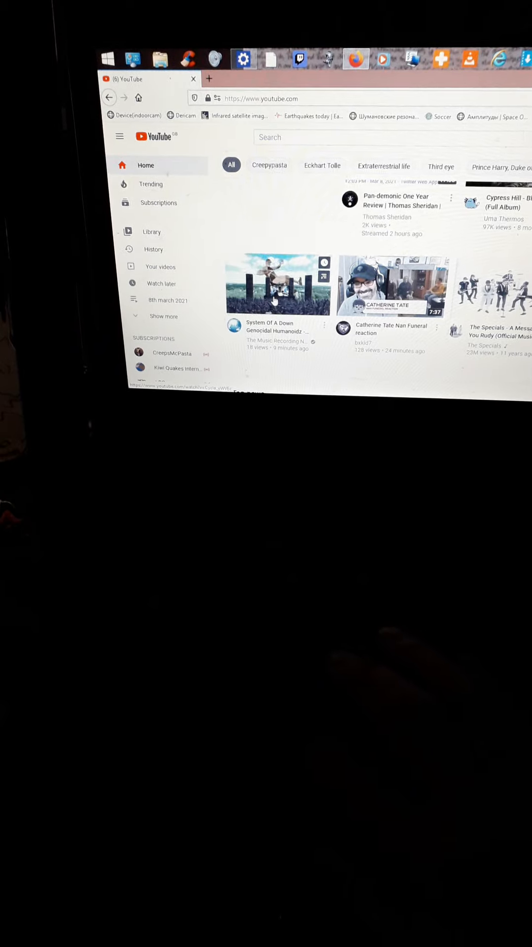
Step: Start the System Of A Down Genocidal Humanoidz reaction video and make it full screen
click(278, 284)
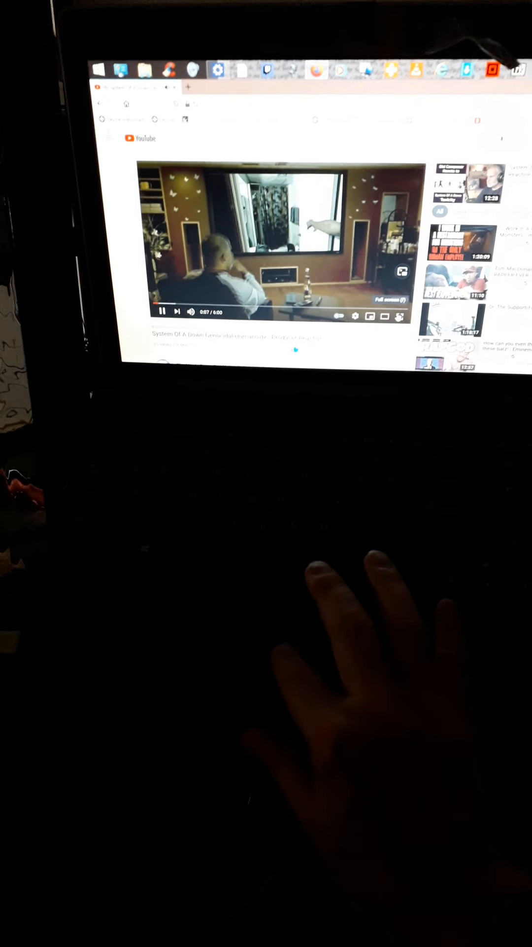
click(395, 316)
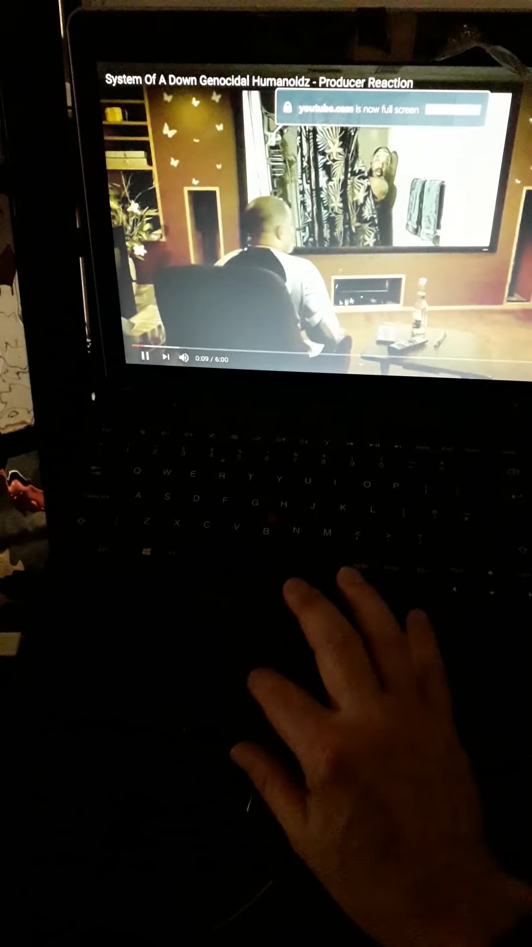